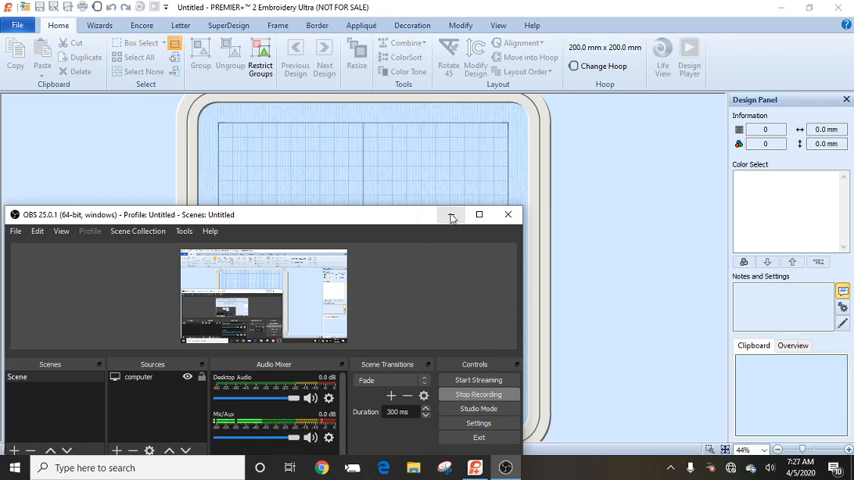
Bring up the SuperDesign swirl gallery and scroll to the curly swirl design.
{"action": "left_click", "coordinate": [453, 216]}
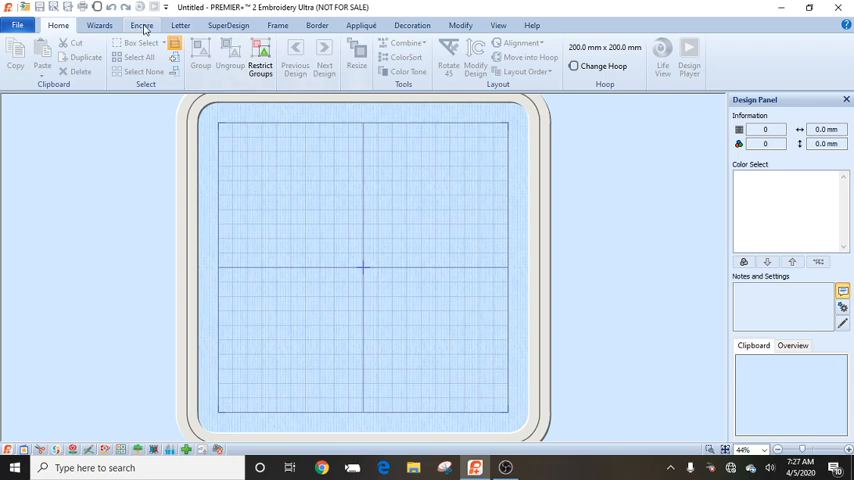
{"action": "left_click", "coordinate": [228, 25]}
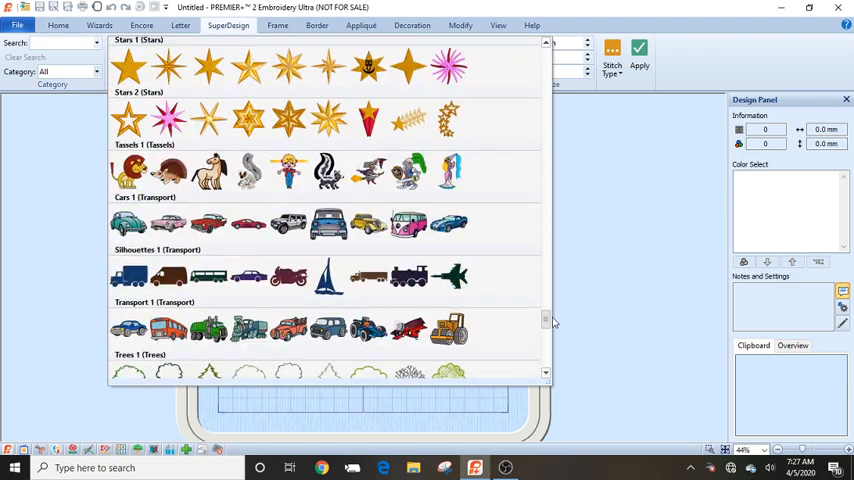
{"action": "scroll", "scroll_direction": "down", "scroll_amount": 3}
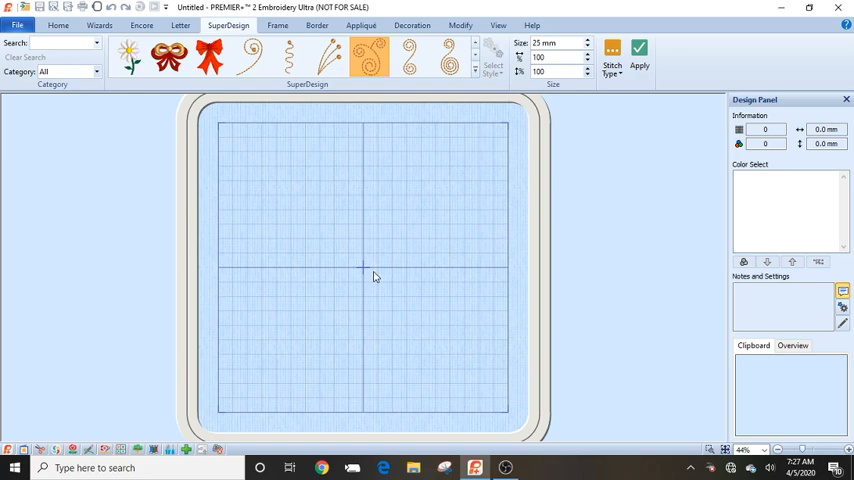
{"action": "mouse_move", "coordinate": [371, 57]}
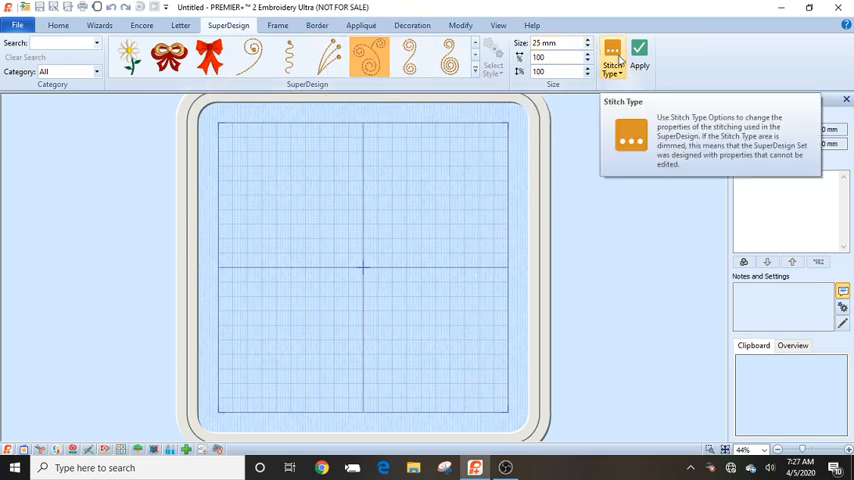
Place the swirl in the hoop and tilt a second spiral swirl against it.
{"action": "left_click", "coordinate": [447, 57]}
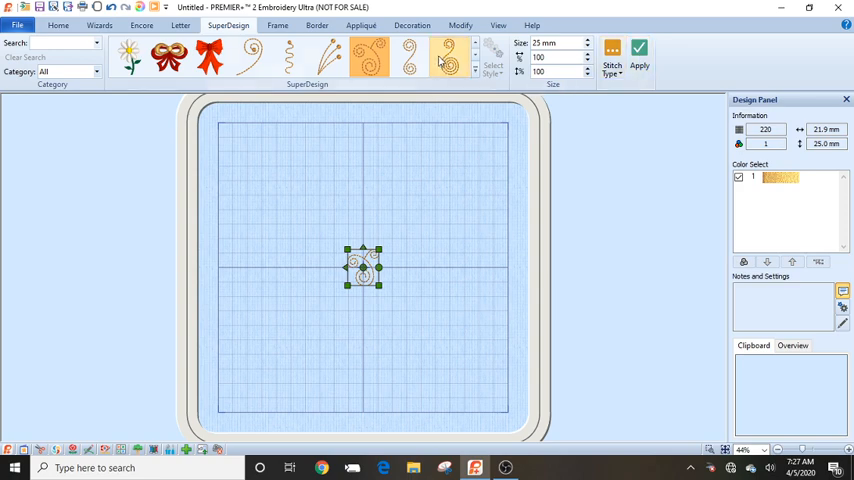
{"action": "mouse_move", "coordinate": [448, 58]}
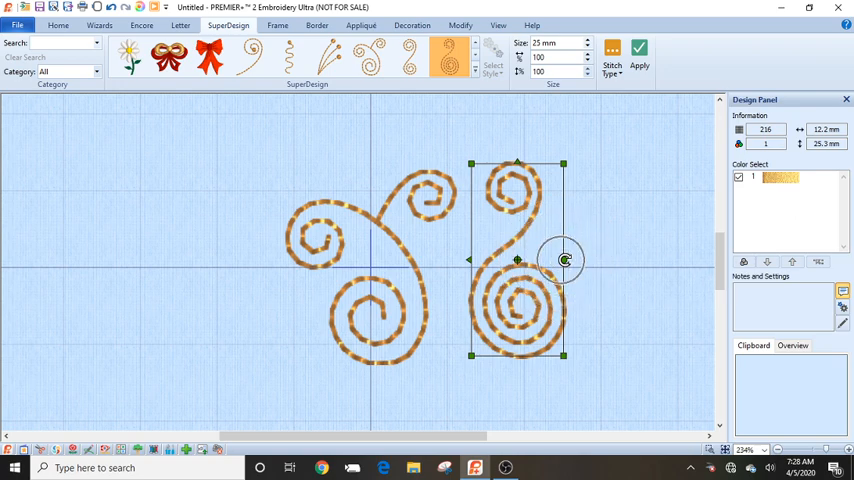
{"action": "left_click_drag", "start_coordinate": [565, 260], "coordinate": [570, 282]}
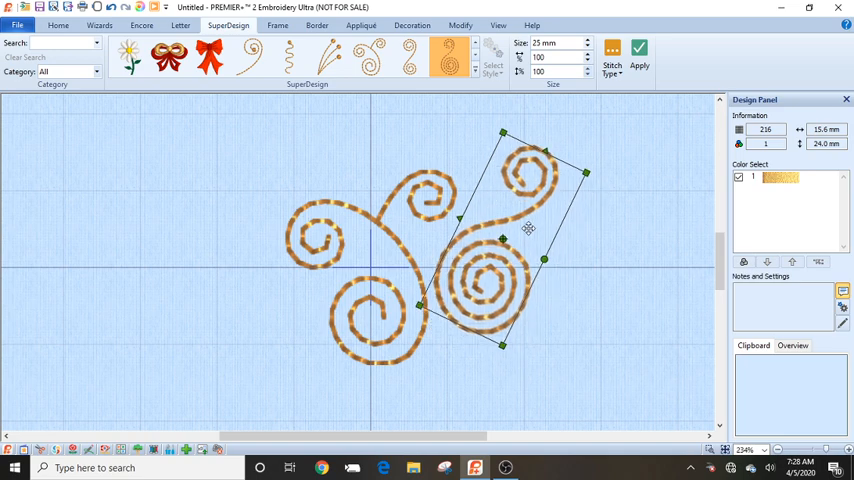
{"action": "left_click_drag", "start_coordinate": [543, 259], "coordinate": [541, 249]}
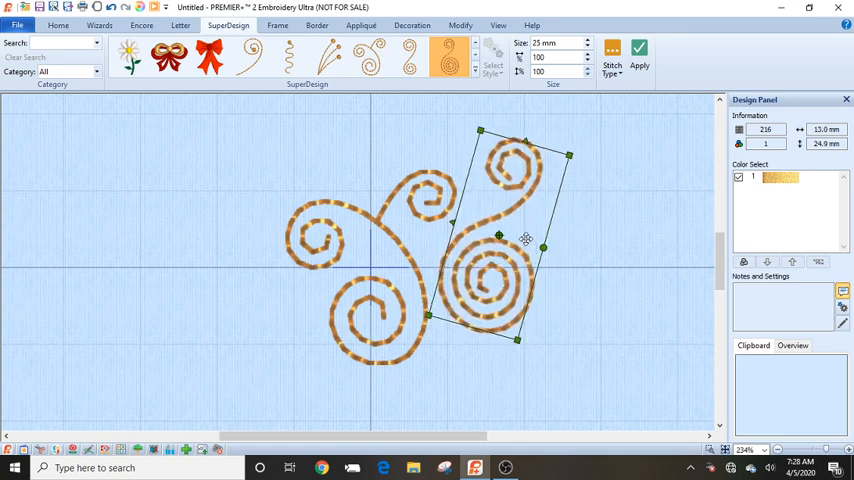
{"action": "left_click_drag", "start_coordinate": [527, 238], "coordinate": [542, 251]}
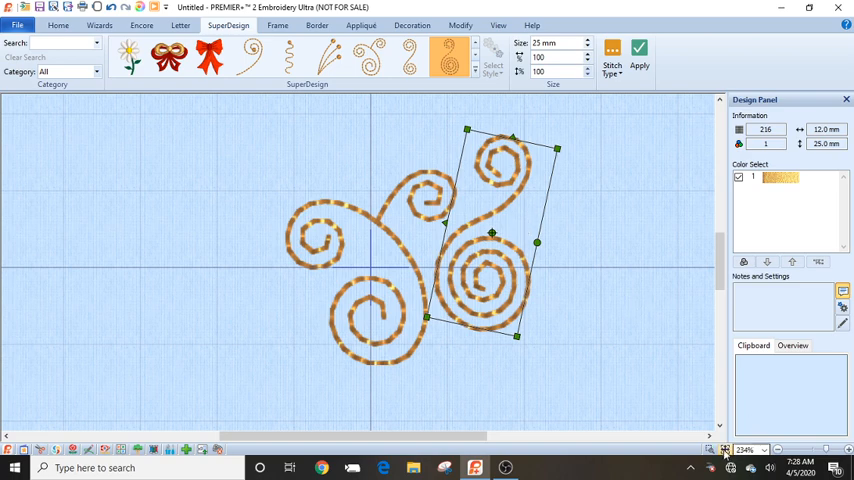
{"action": "mouse_move", "coordinate": [724, 450]}
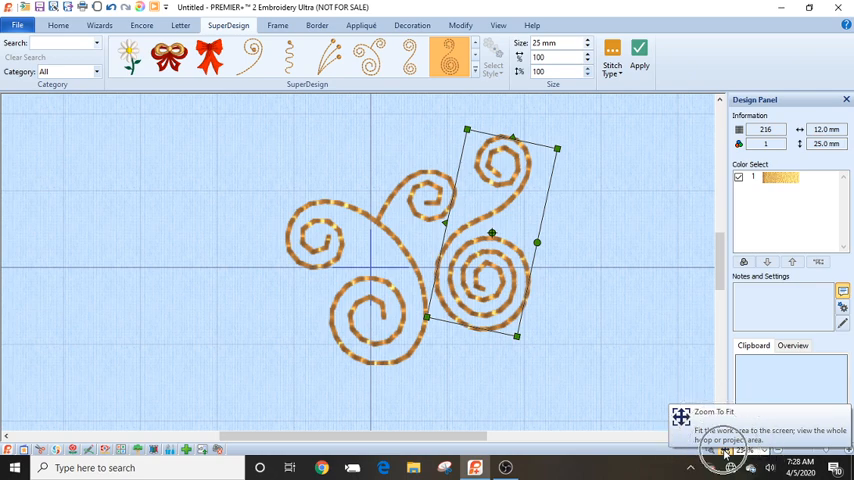
Fit the hoop in view and move the two-swirl cluster just above hoop centre.
{"action": "left_click", "coordinate": [681, 417]}
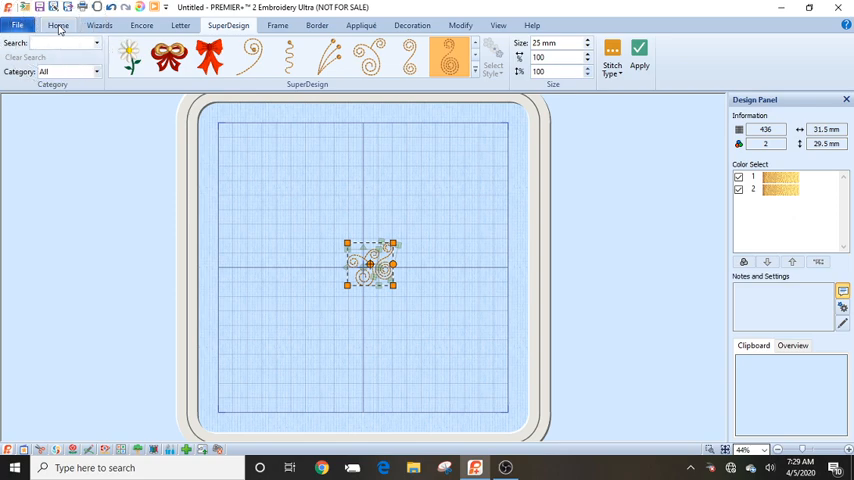
{"action": "left_click", "coordinate": [57, 25]}
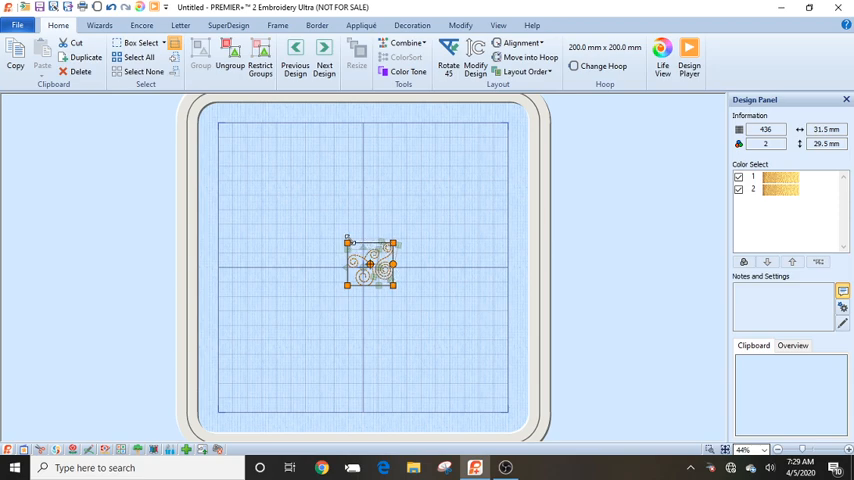
{"action": "left_click_drag", "start_coordinate": [370, 265], "coordinate": [412, 190]}
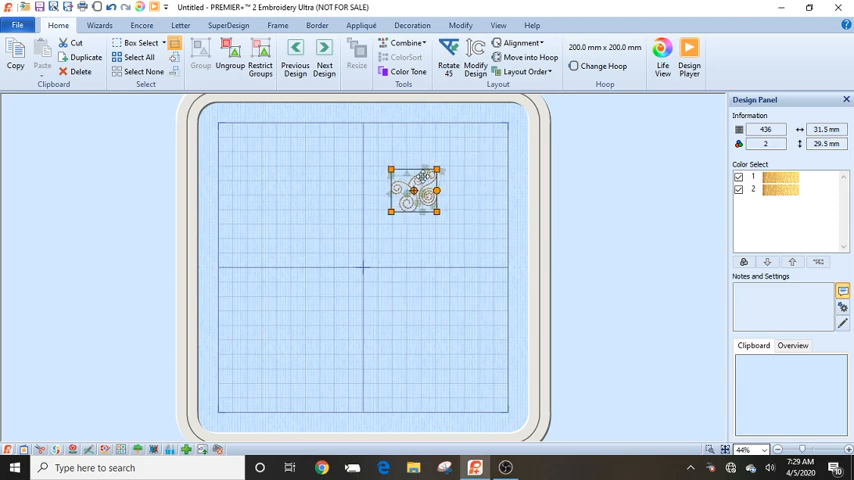
{"action": "left_click_drag", "start_coordinate": [413, 190], "coordinate": [383, 233]}
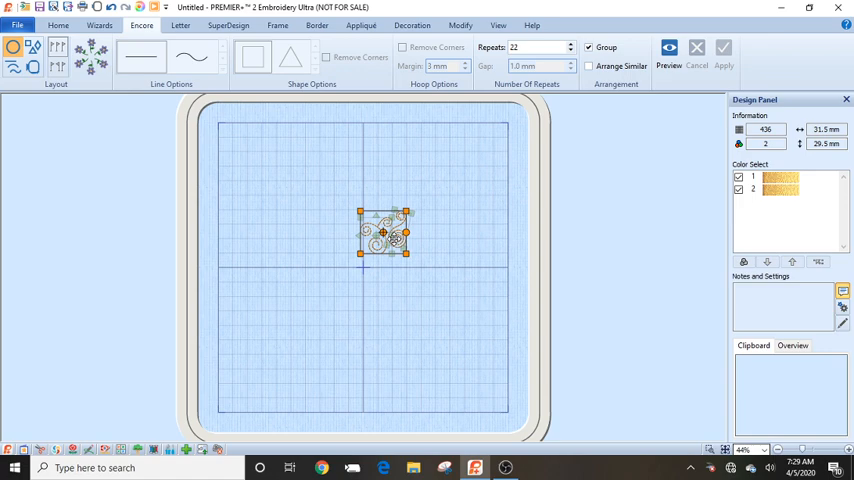
Copy the swirl cluster, then preview and apply a seven-repeat circular Encore wreath.
{"action": "right_click", "coordinate": [383, 233]}
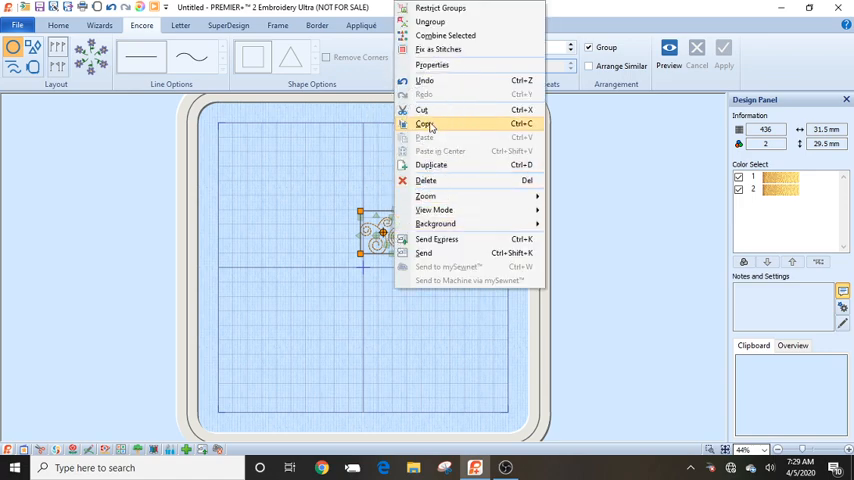
{"action": "left_click", "coordinate": [424, 124]}
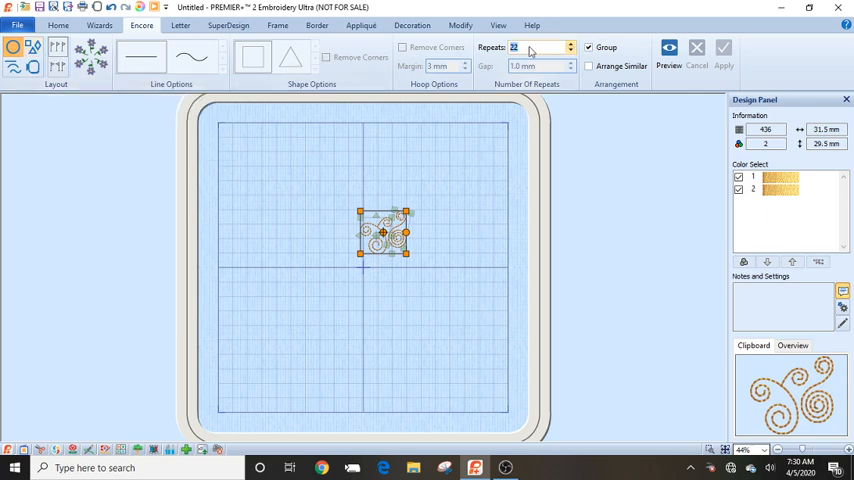
{"action": "type", "text": "1"}
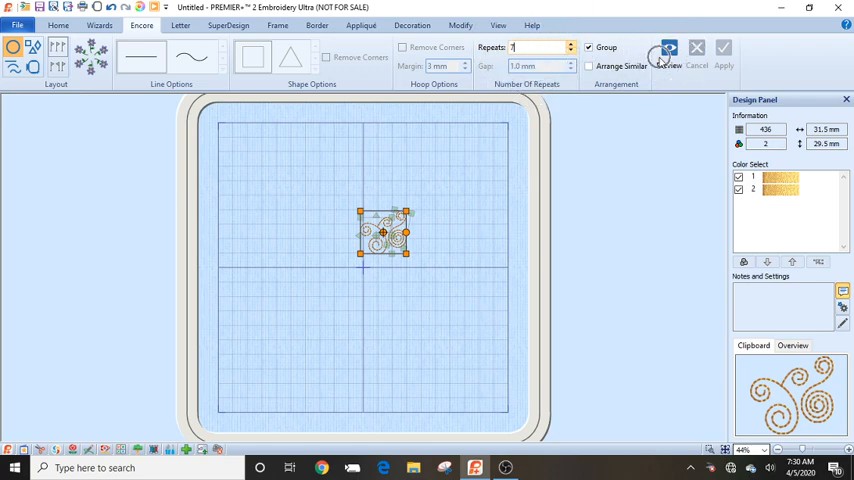
{"action": "left_click", "coordinate": [669, 50]}
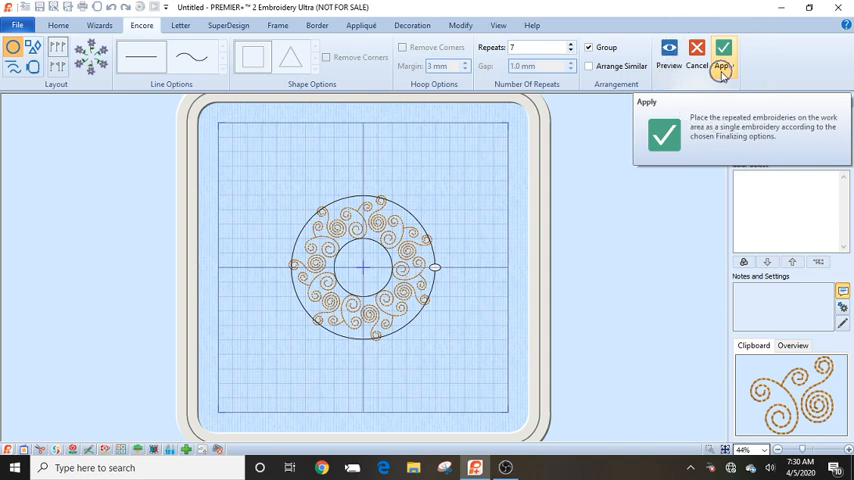
{"action": "left_click", "coordinate": [722, 48]}
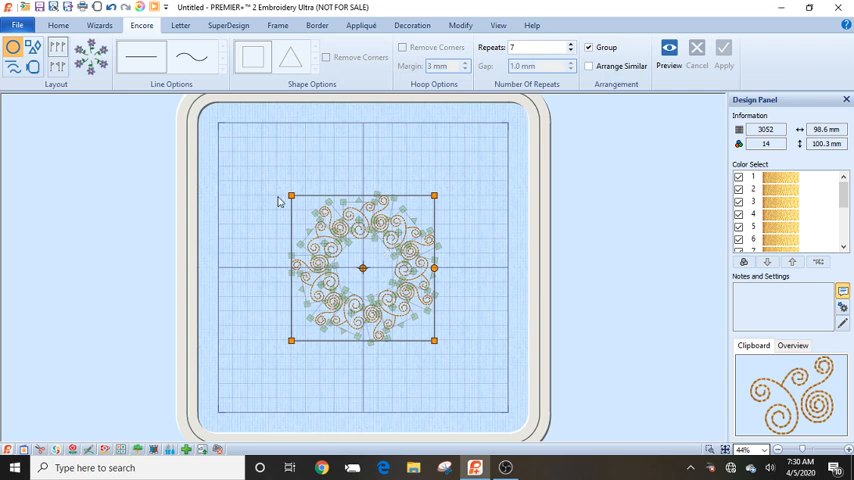
{"action": "mouse_move", "coordinate": [743, 398]}
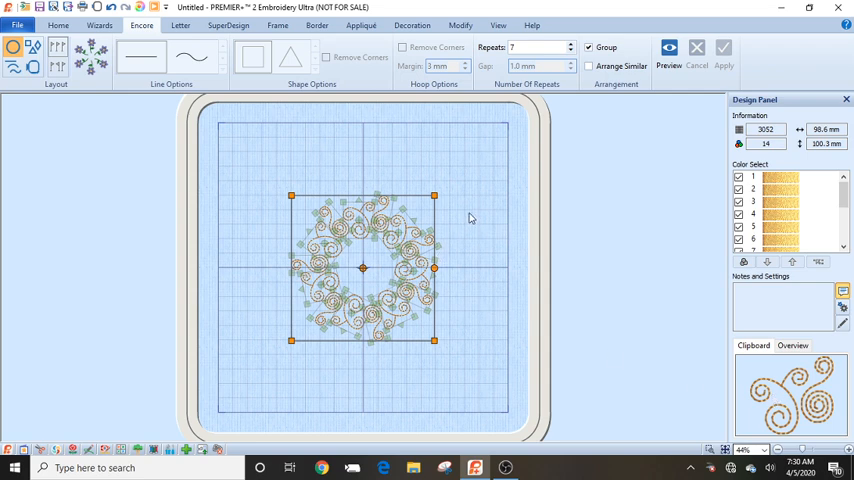
Paste the copied swirl cluster, reposition it, and switch Encore layout to Hoop.
{"action": "right_click", "coordinate": [470, 218]}
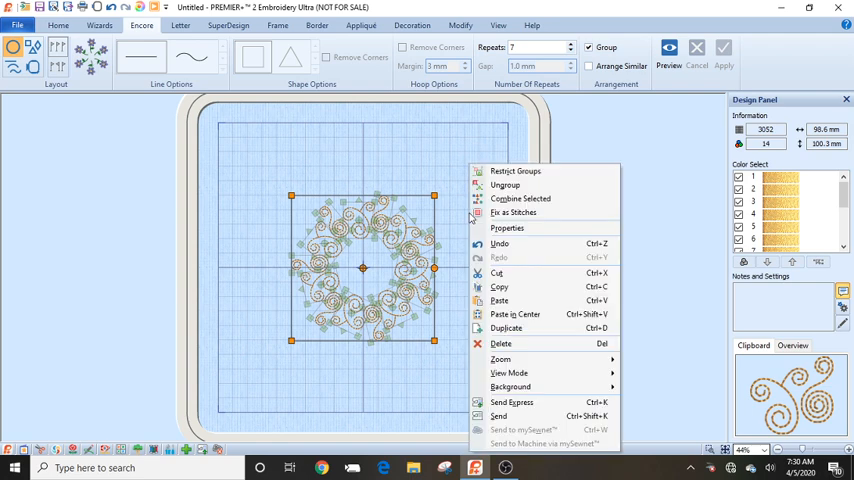
{"action": "mouse_move", "coordinate": [497, 273]}
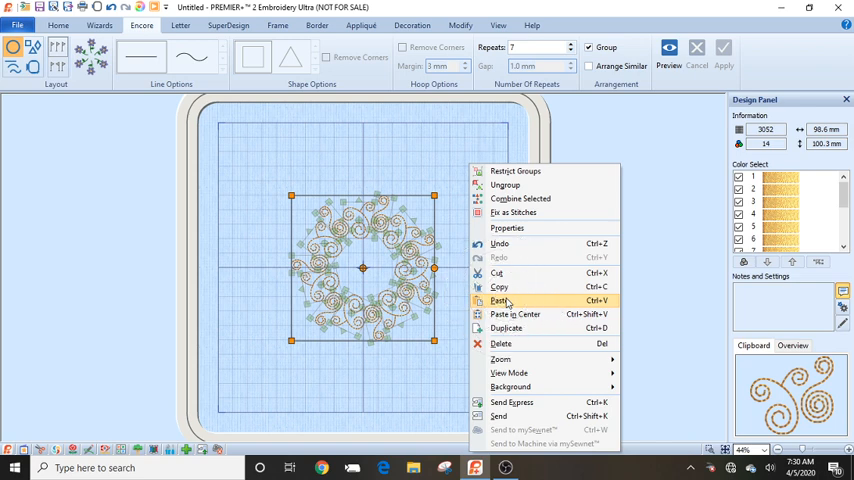
{"action": "left_click", "coordinate": [500, 301]}
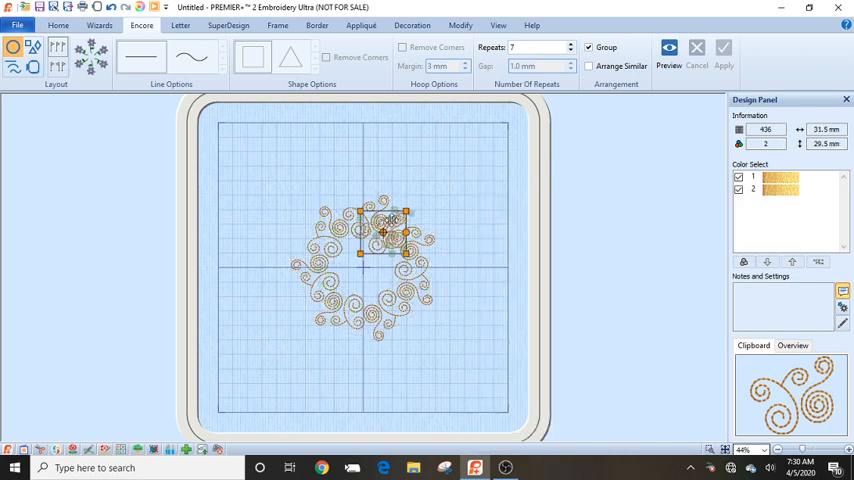
{"action": "left_click_drag", "start_coordinate": [383, 232], "coordinate": [442, 180]}
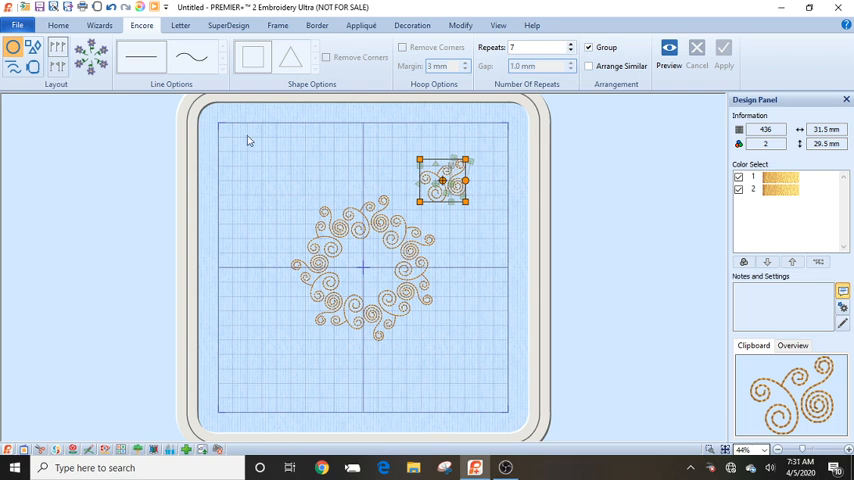
{"action": "left_click", "coordinate": [33, 67]}
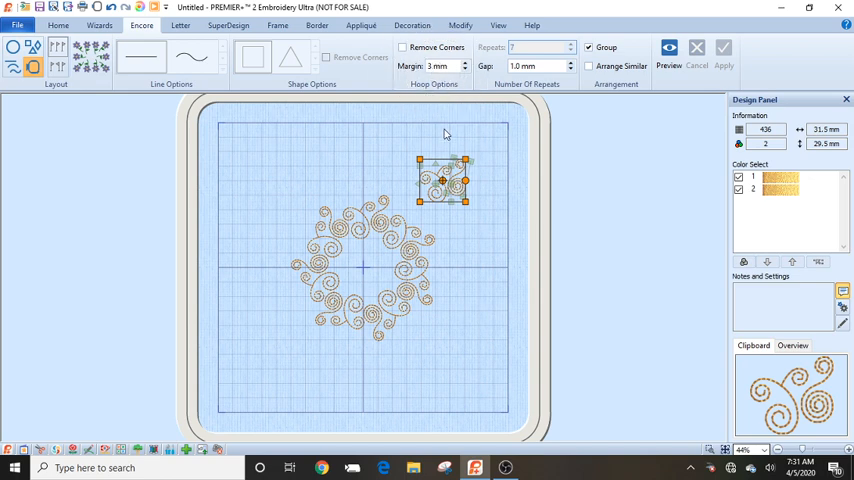
{"action": "mouse_move", "coordinate": [464, 131]}
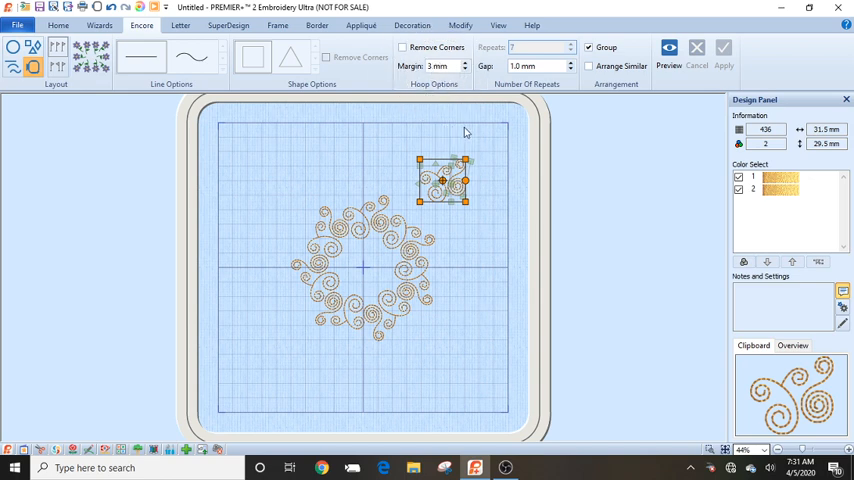
Preview and apply the 194 × 194 mm swirl border as one embroidery.
{"action": "left_click", "coordinate": [531, 66]}
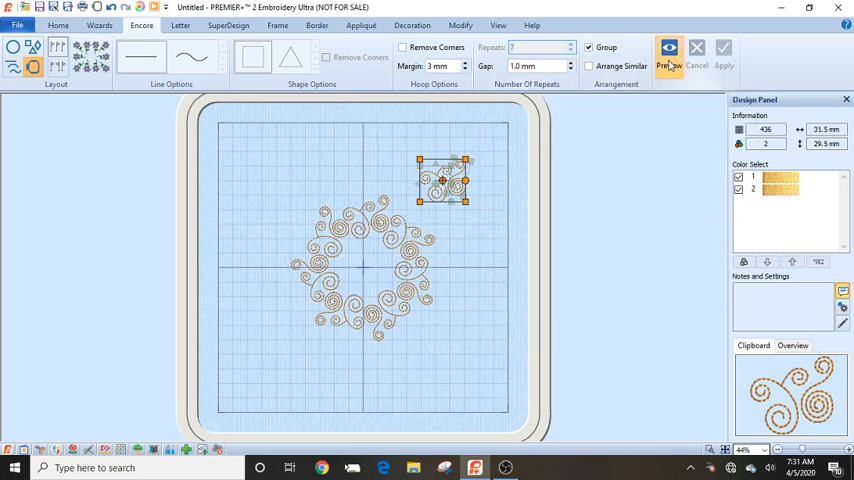
{"action": "left_click", "coordinate": [669, 52]}
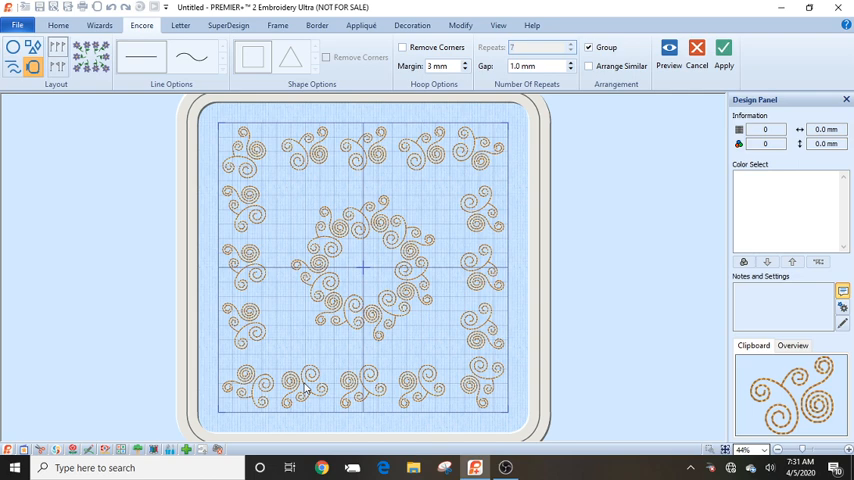
{"action": "mouse_move", "coordinate": [380, 166]}
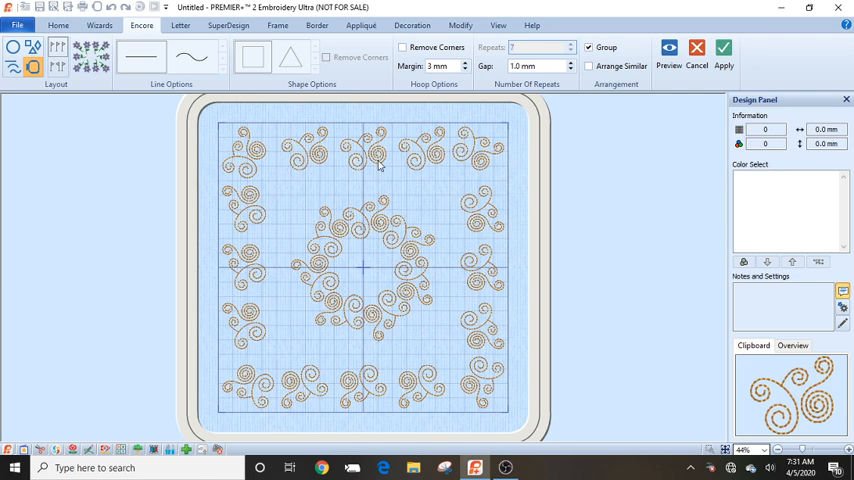
{"action": "mouse_move", "coordinate": [355, 204]}
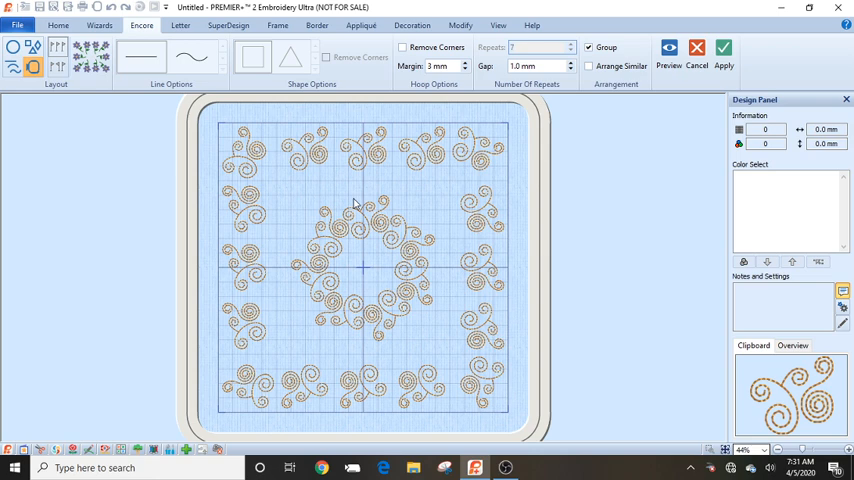
{"action": "mouse_move", "coordinate": [480, 217]}
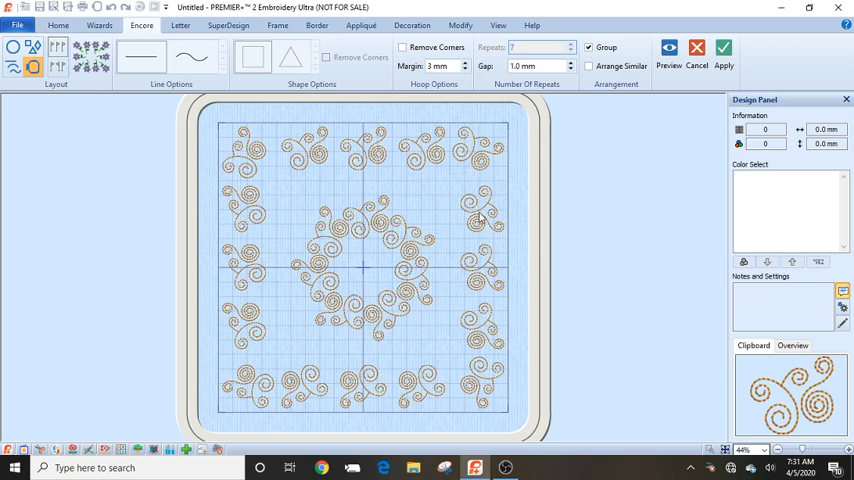
{"action": "left_click", "coordinate": [480, 215]}
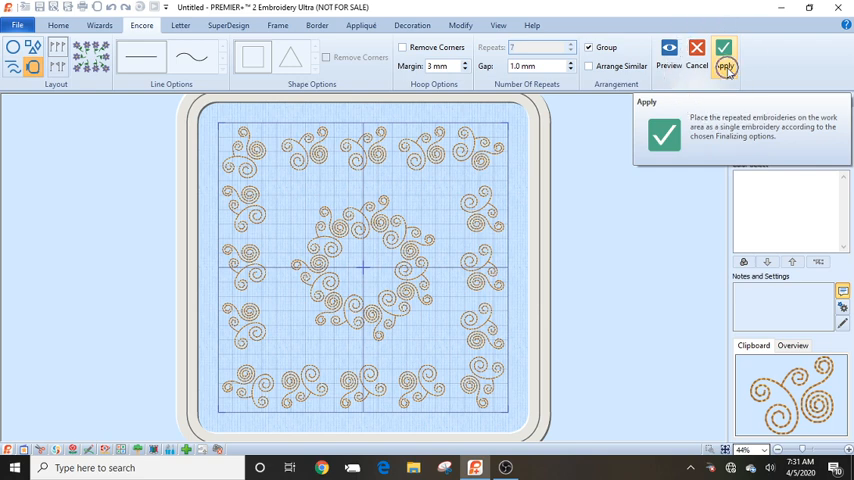
{"action": "left_click", "coordinate": [723, 58]}
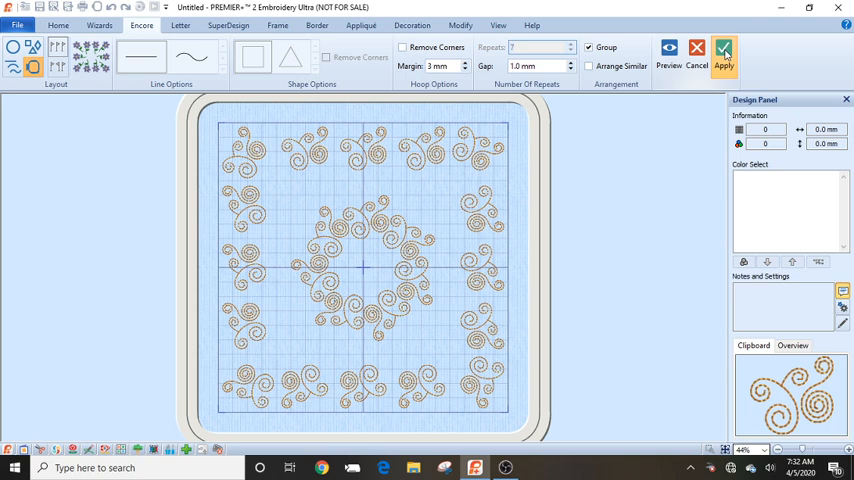
{"action": "left_click", "coordinate": [724, 52]}
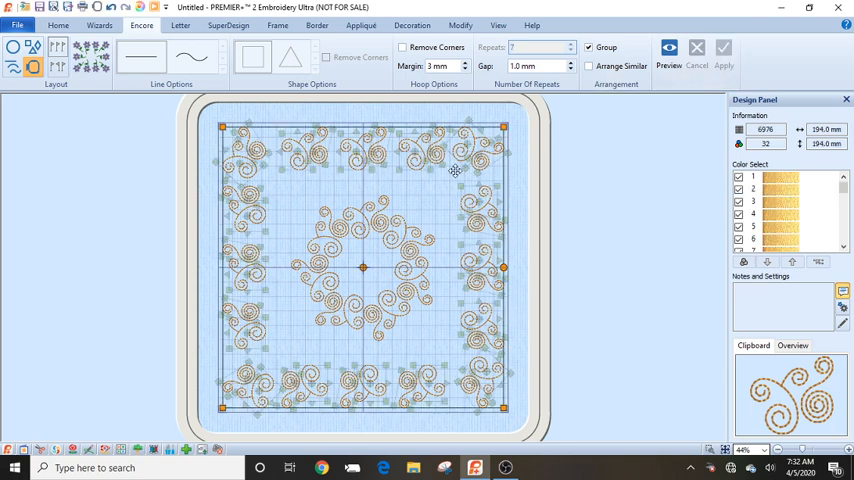
{"action": "mouse_move", "coordinate": [478, 207]}
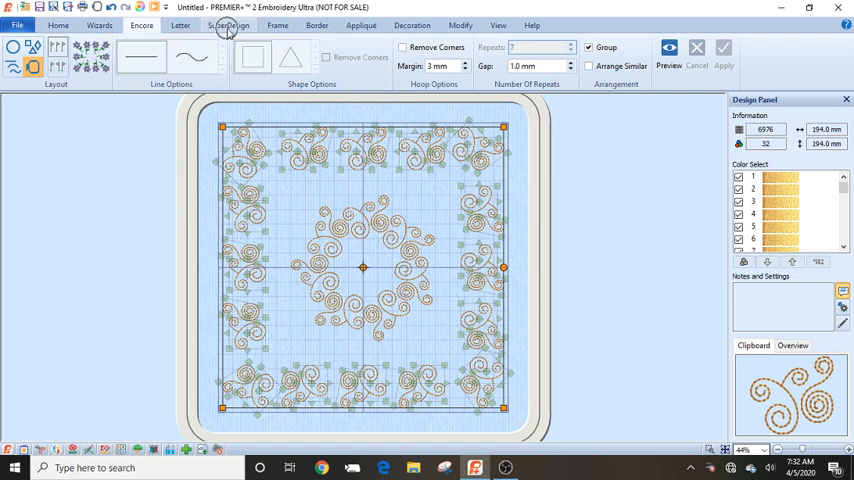
Switch the ribbon to the SuperDesign flower and leaf motif gallery.
{"action": "left_click", "coordinate": [228, 25]}
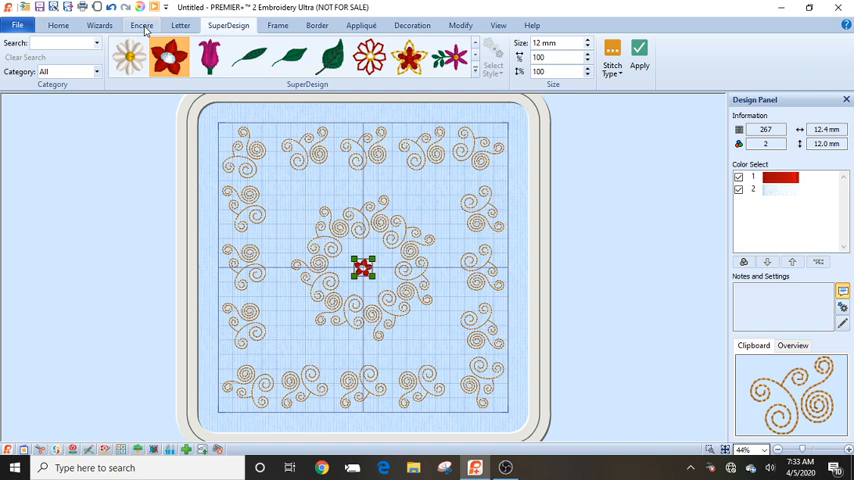
Bring up the Encore repeat options for the centred red flower.
{"action": "left_click", "coordinate": [142, 25]}
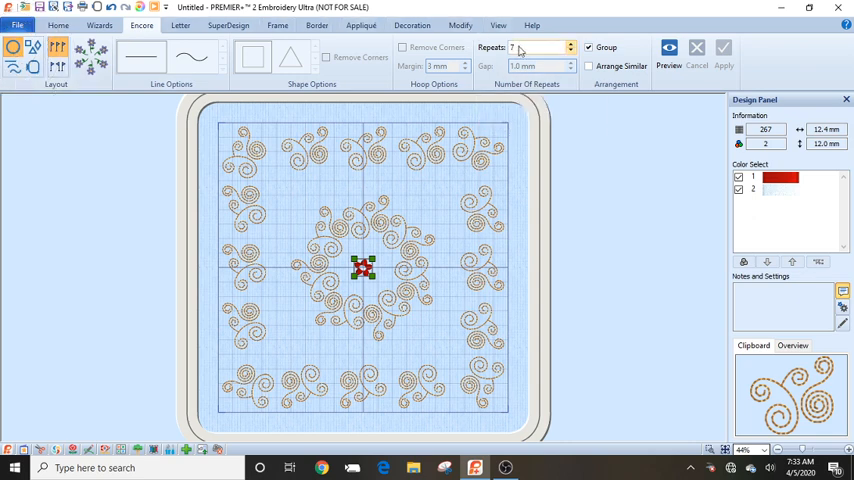
Set Encore Repeats to 22 in a circle, then preview and apply the flower ring.
{"action": "type", "text": "22"}
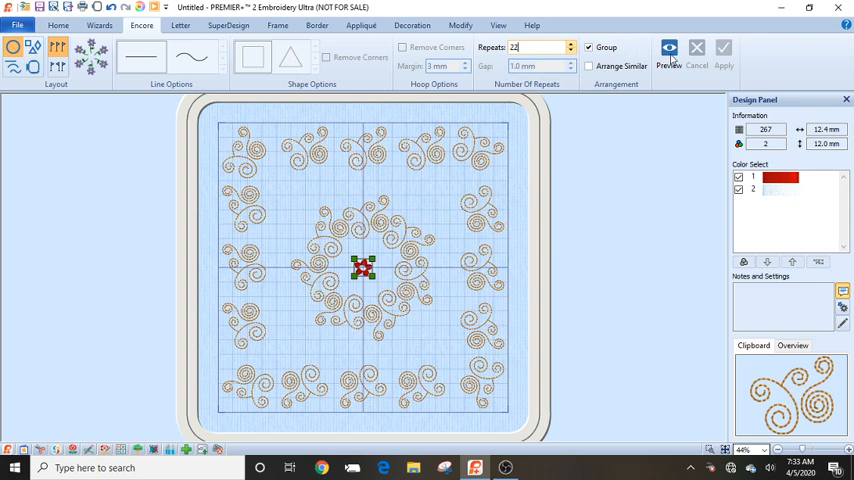
{"action": "left_click", "coordinate": [669, 52]}
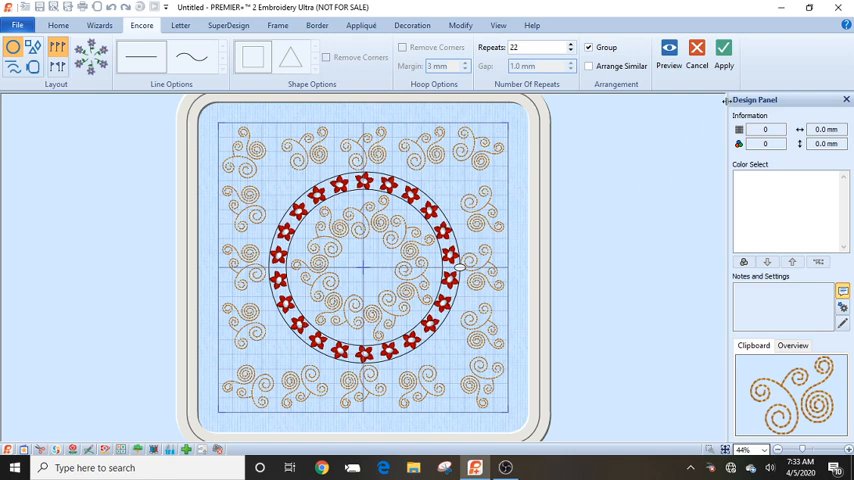
{"action": "left_click", "coordinate": [724, 52]}
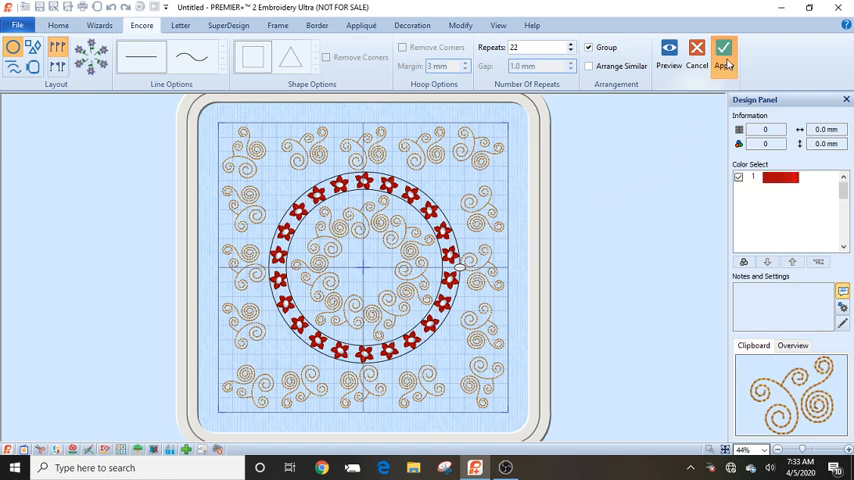
{"action": "left_click", "coordinate": [724, 54]}
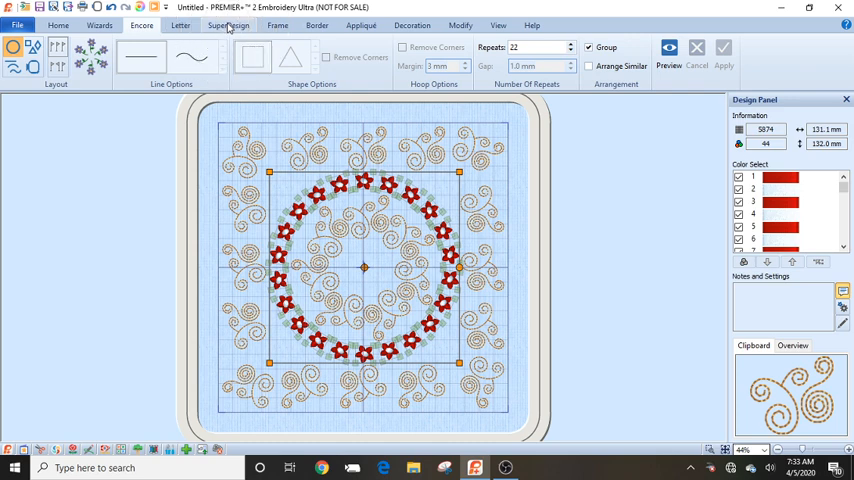
Reopen the SuperDesign gallery and choose the red flower motif for the centre.
{"action": "left_click", "coordinate": [228, 25]}
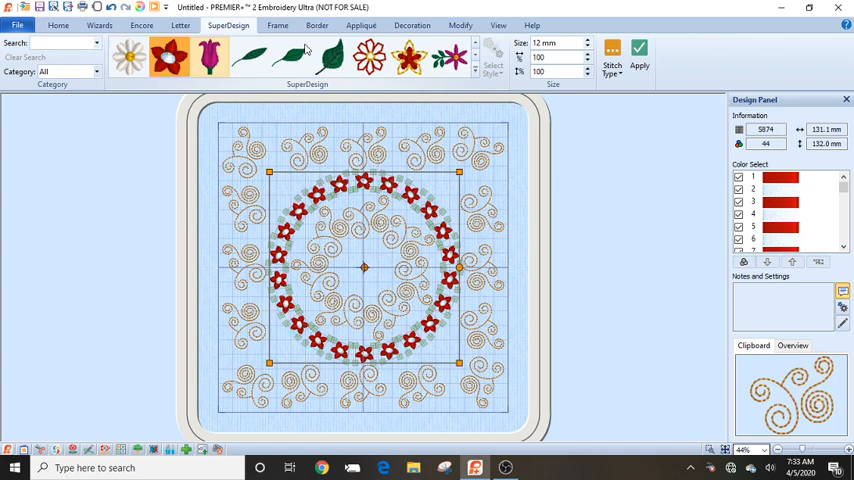
{"action": "left_click", "coordinate": [555, 43]}
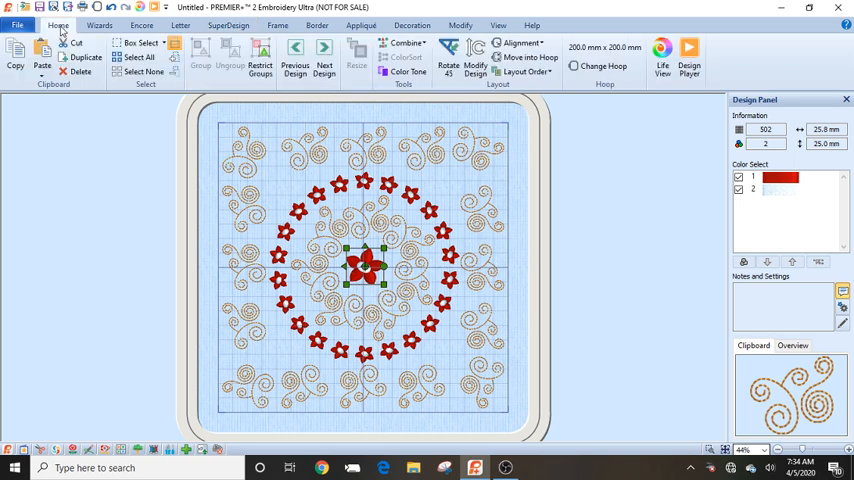
{"action": "mouse_move", "coordinate": [375, 192]}
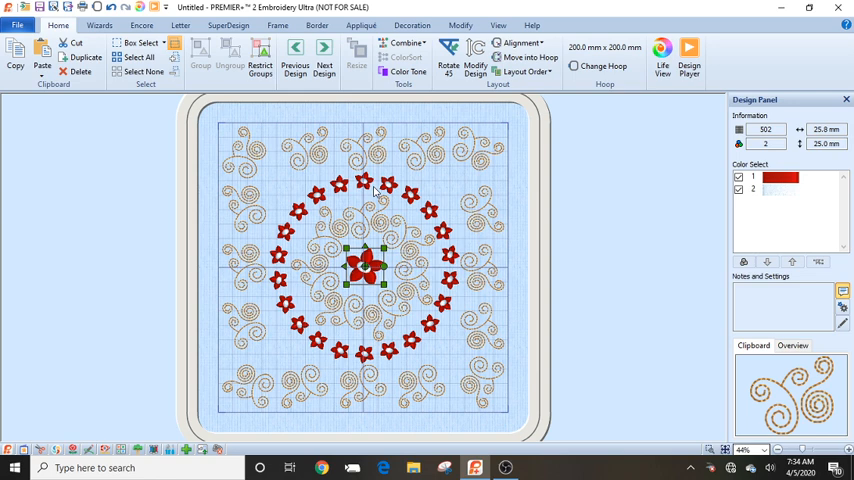
{"action": "mouse_move", "coordinate": [464, 263]}
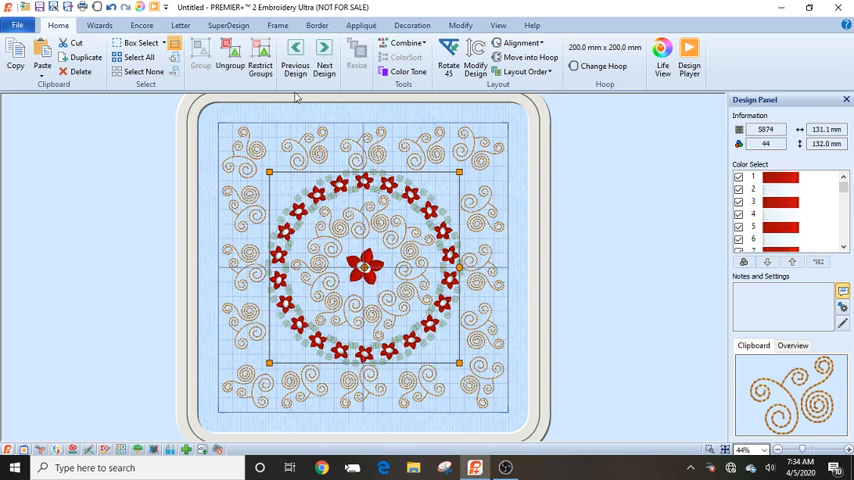
{"action": "left_click", "coordinate": [295, 56]}
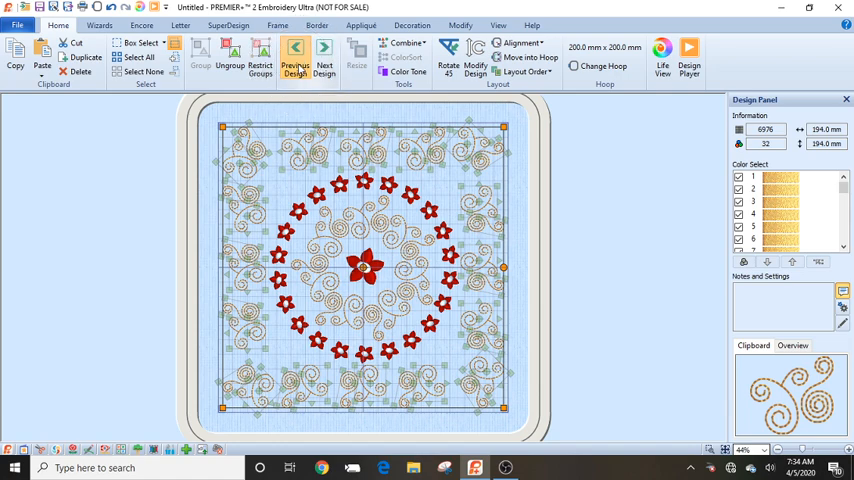
{"action": "left_click", "coordinate": [324, 65]}
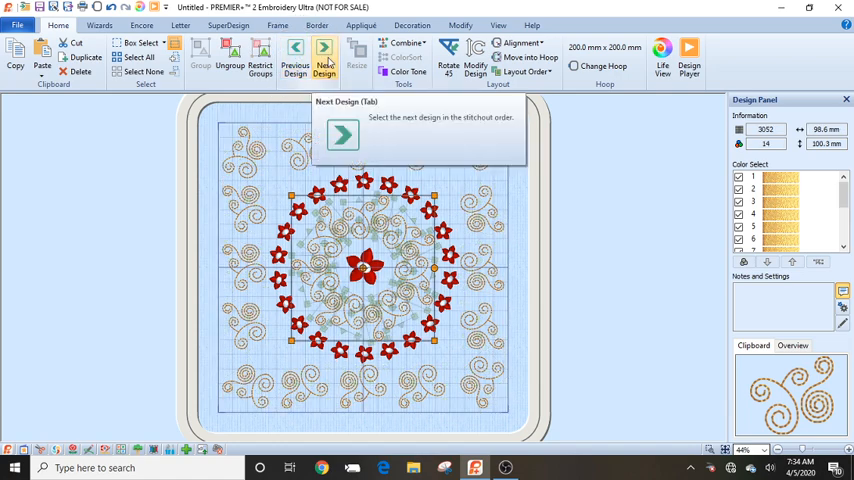
{"action": "left_click", "coordinate": [324, 57]}
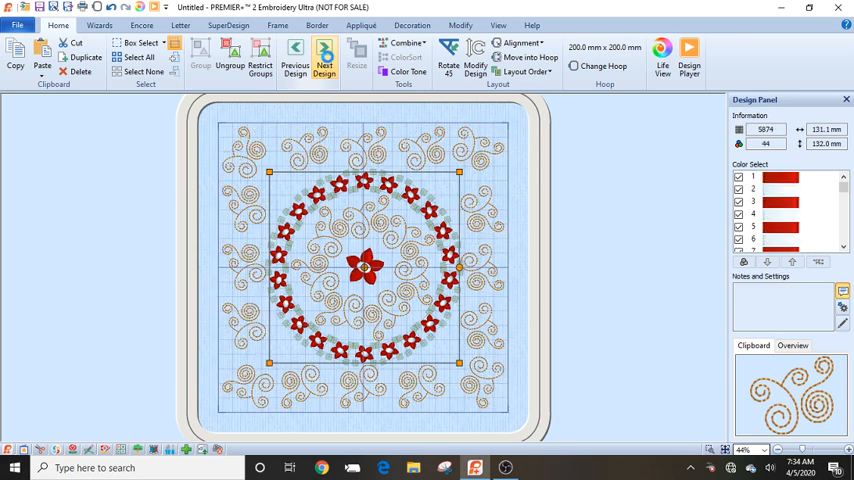
{"action": "left_click", "coordinate": [323, 56]}
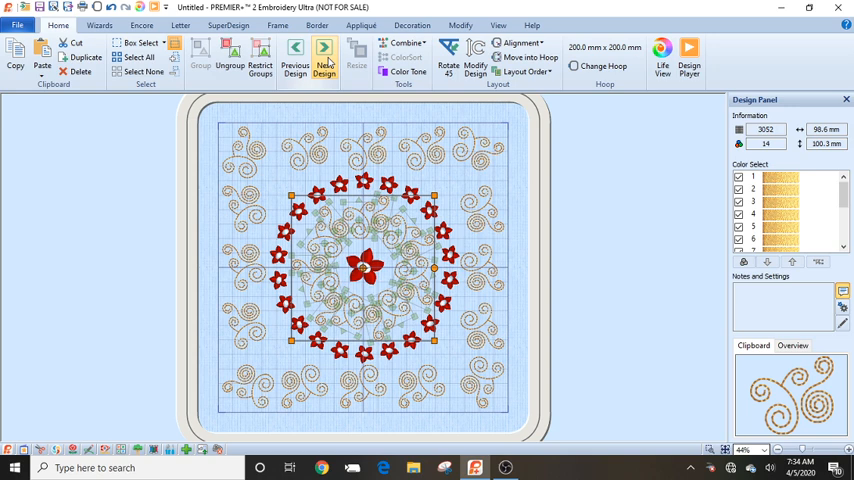
{"action": "left_click", "coordinate": [323, 52]}
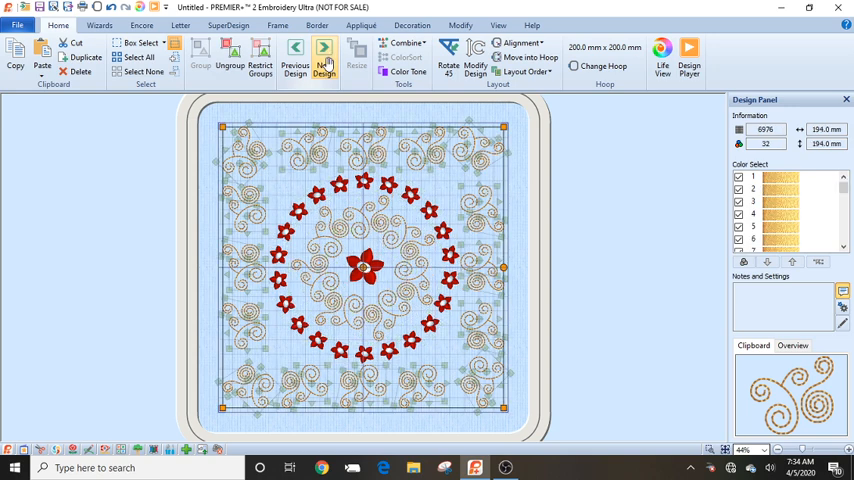
{"action": "mouse_move", "coordinate": [139, 58]}
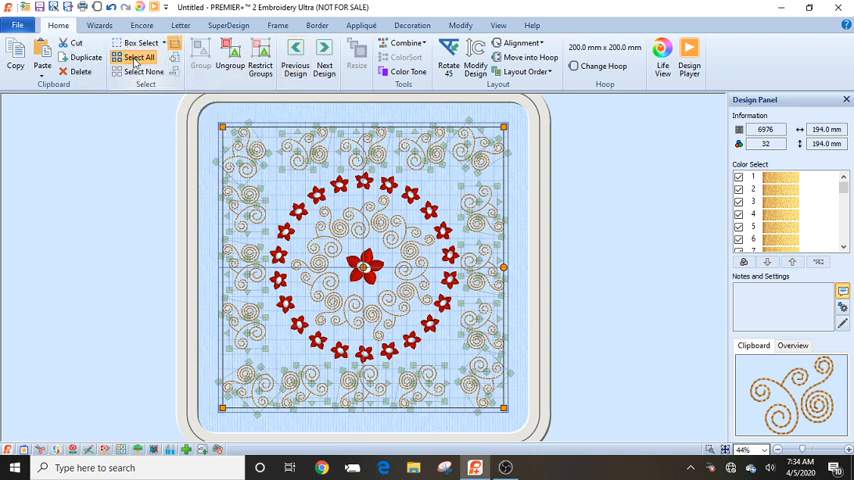
Select all designs in the hoop (194 × 194 mm, 16,404 stitches).
{"action": "left_click", "coordinate": [138, 57]}
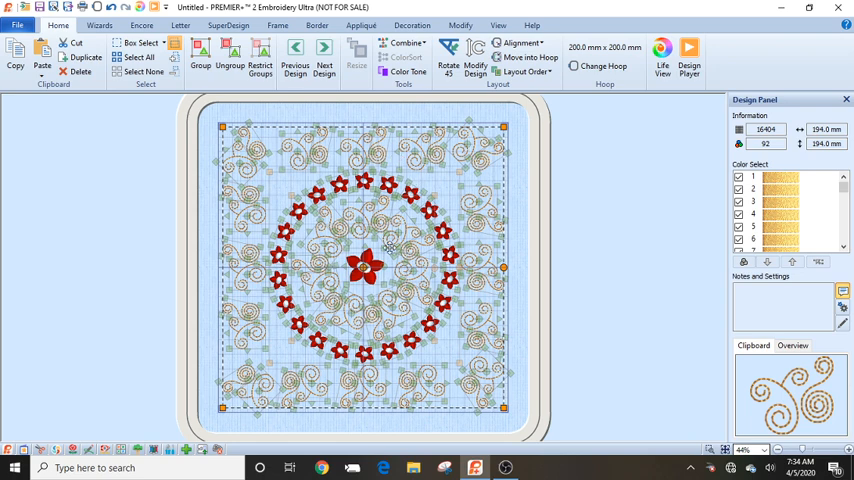
{"action": "mouse_move", "coordinate": [756, 164]}
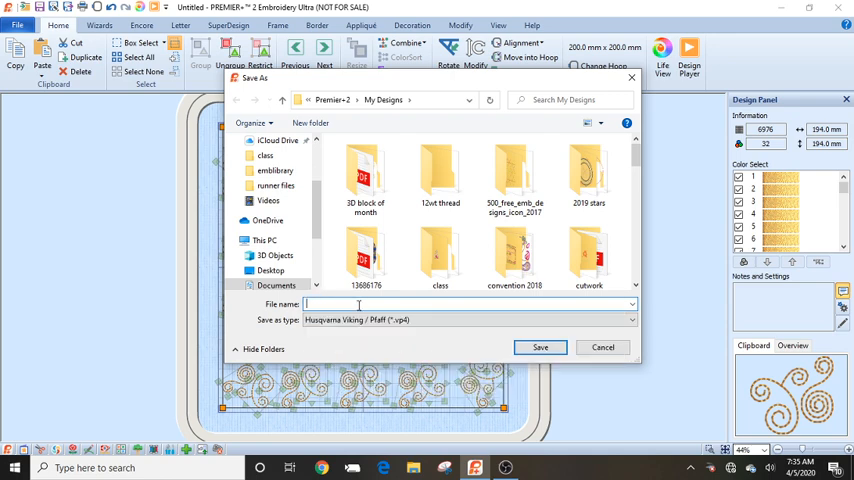
Save the design as '1 encore' in .vp4 format to My Designs.
{"action": "type", "text": "1 e"}
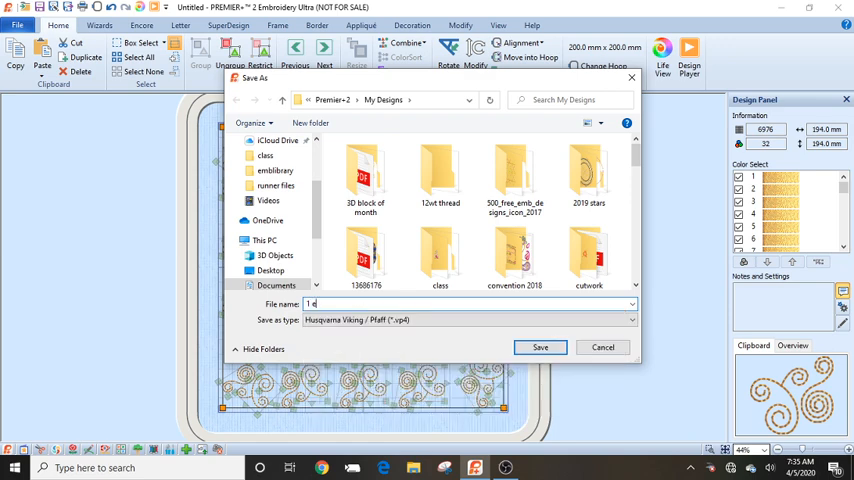
{"action": "type", "text": "ncore"}
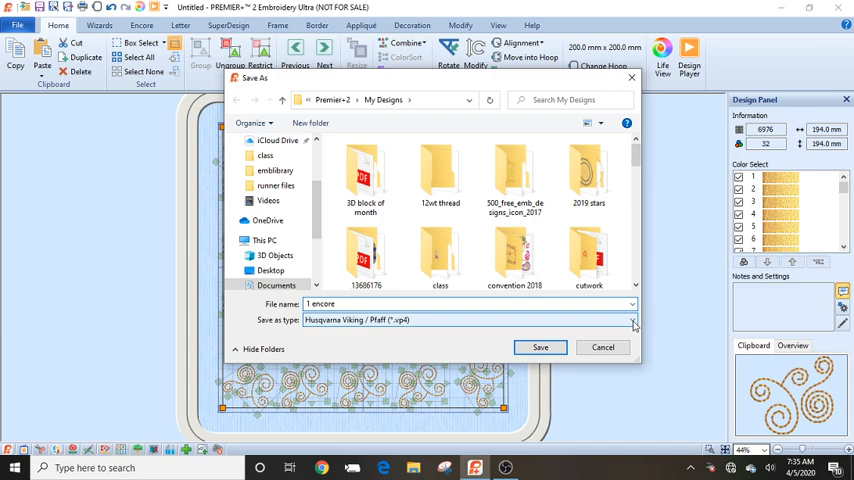
{"action": "left_click", "coordinate": [631, 320]}
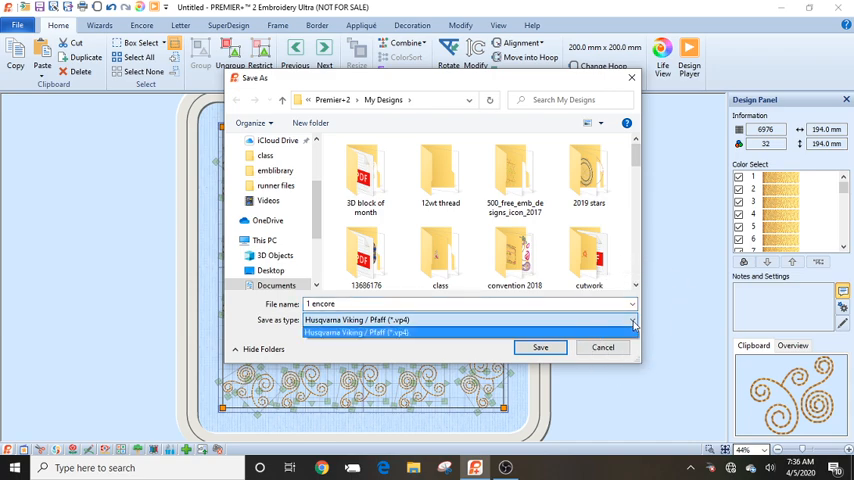
{"action": "left_click", "coordinate": [467, 319]}
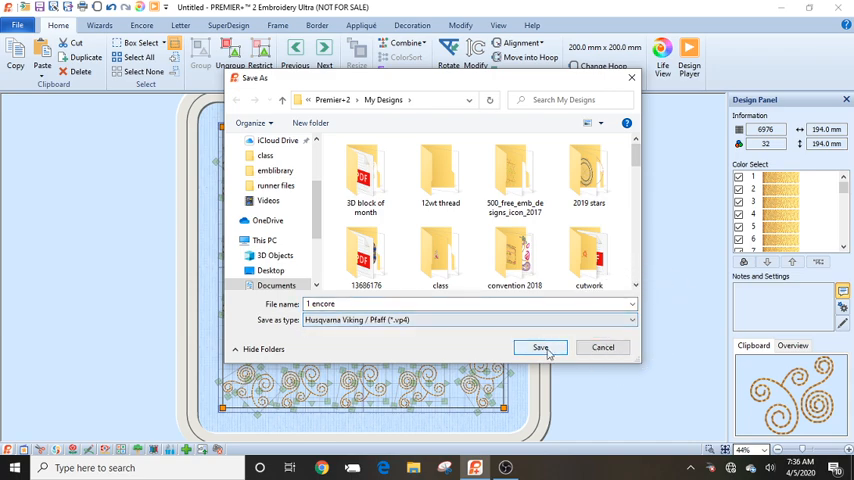
{"action": "left_click", "coordinate": [540, 347]}
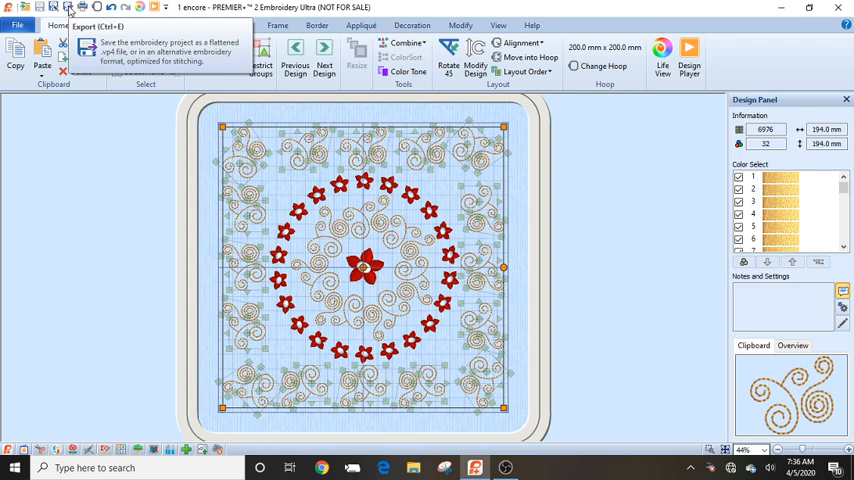
Set the export file format to Husqvarna Viking / Pfaff .vp3 and confirm.
{"action": "left_click", "coordinate": [86, 52]}
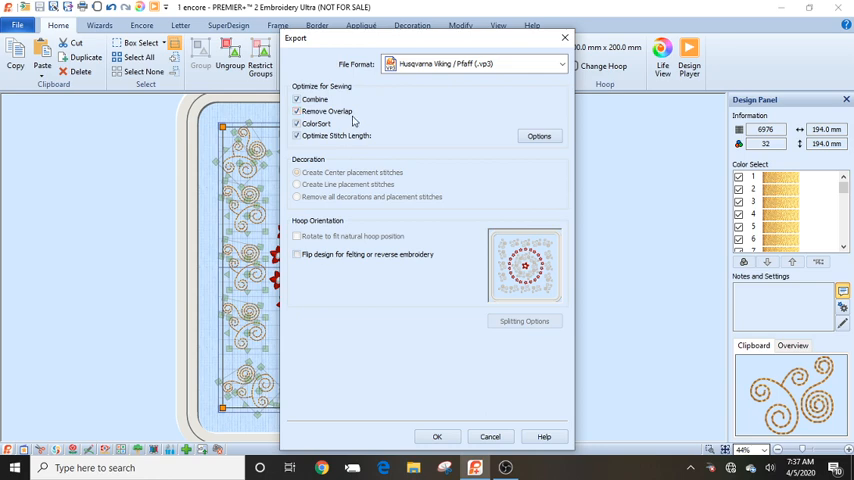
{"action": "left_click", "coordinate": [296, 111]}
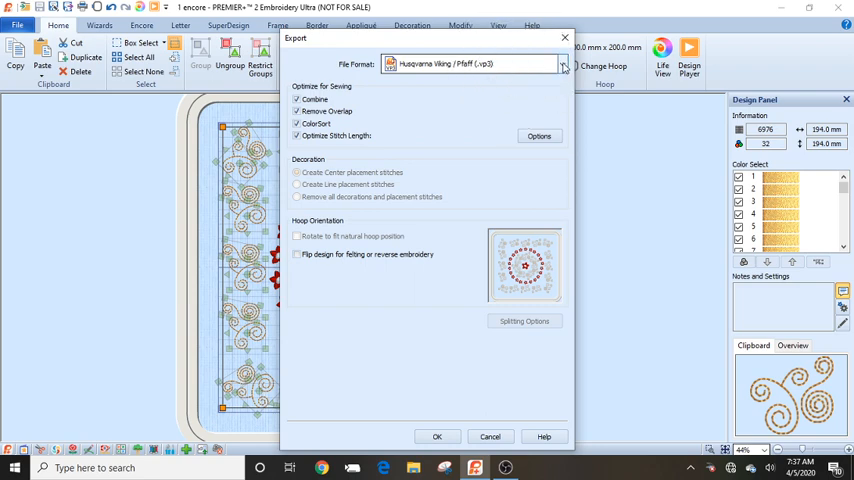
{"action": "left_click", "coordinate": [564, 64]}
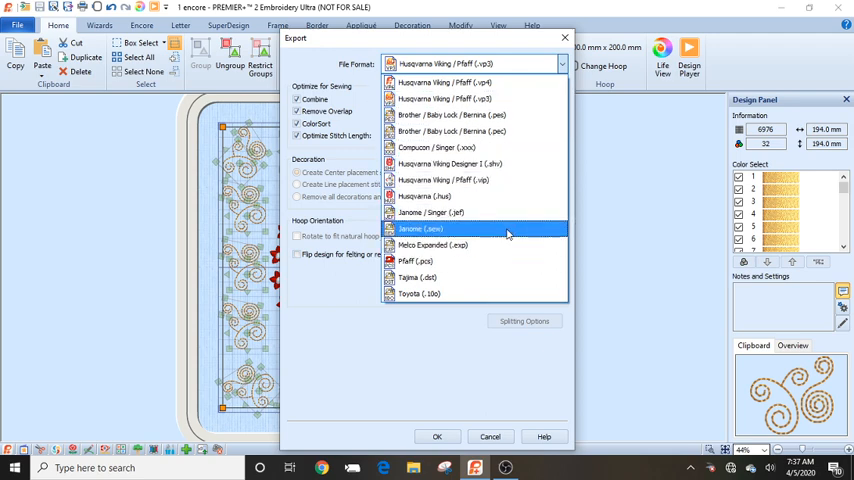
{"action": "mouse_move", "coordinate": [517, 179]}
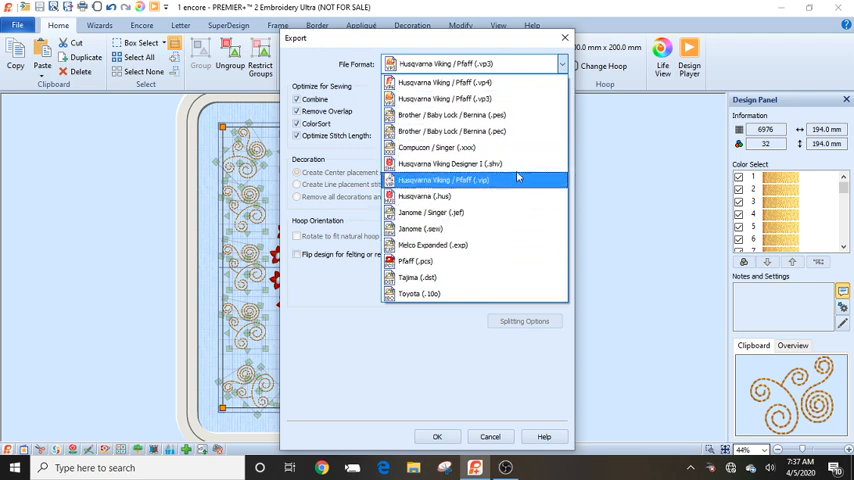
{"action": "mouse_move", "coordinate": [478, 114]}
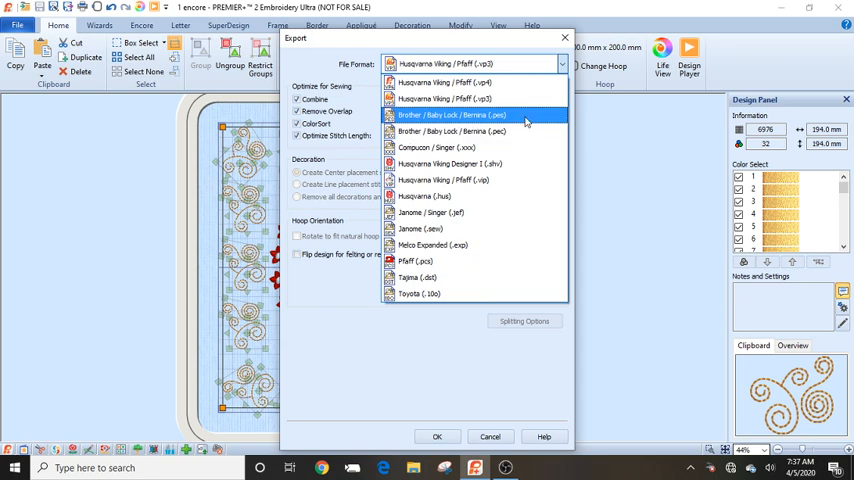
{"action": "mouse_move", "coordinate": [518, 212]}
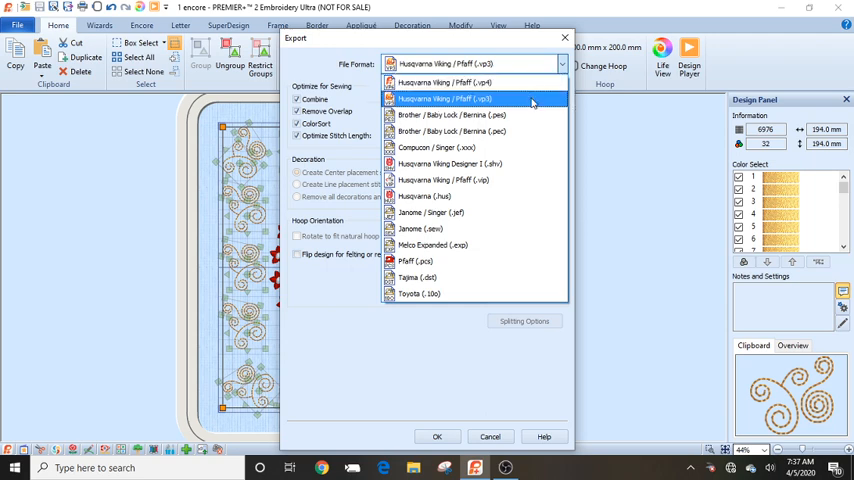
{"action": "left_click", "coordinate": [445, 98]}
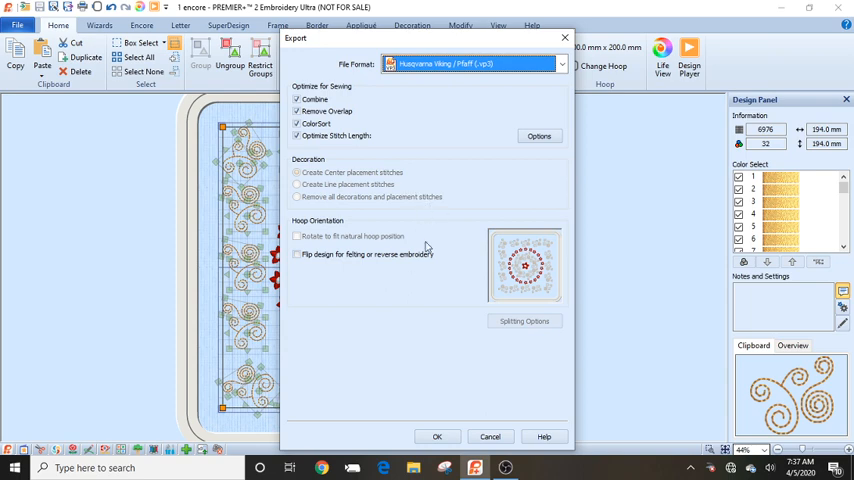
{"action": "mouse_move", "coordinate": [437, 400]}
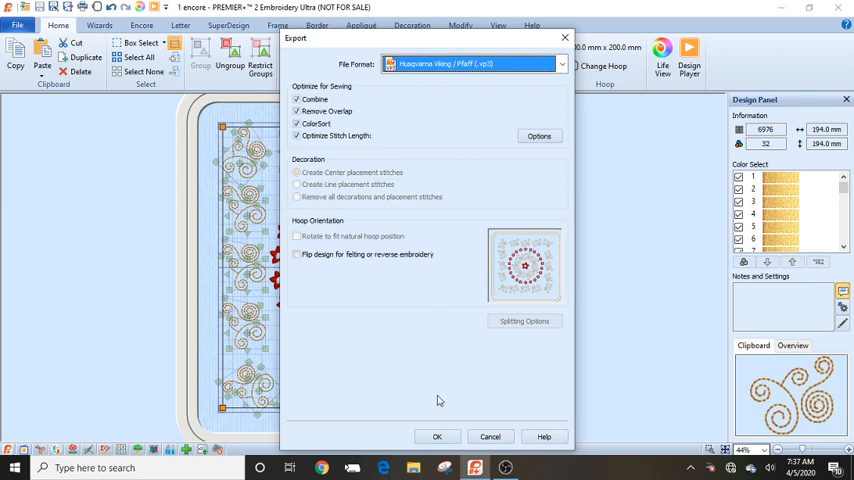
{"action": "left_click", "coordinate": [436, 436]}
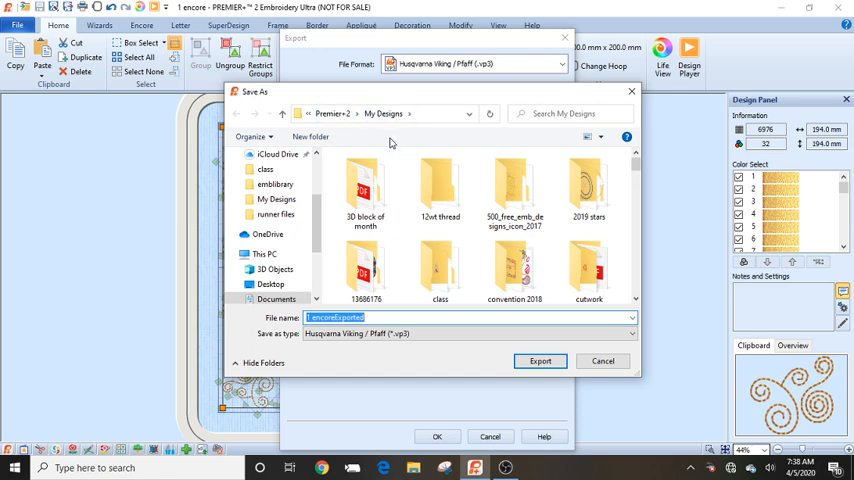
Export '1 encoreExported' as .vp3 and close the export windows.
{"action": "left_click", "coordinate": [467, 333]}
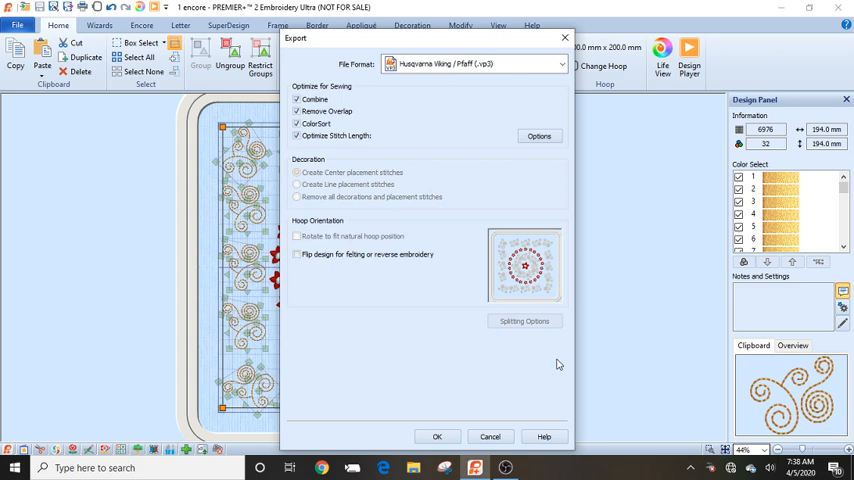
{"action": "left_click", "coordinate": [489, 436]}
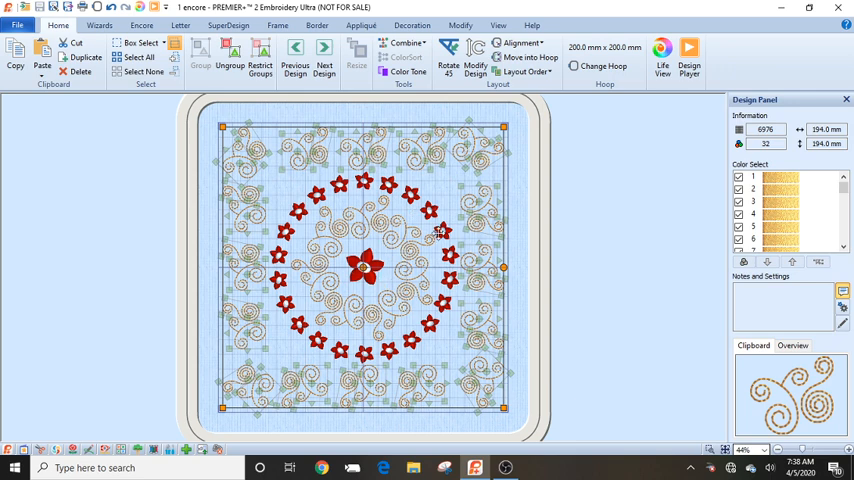
{"action": "mouse_move", "coordinate": [387, 276]}
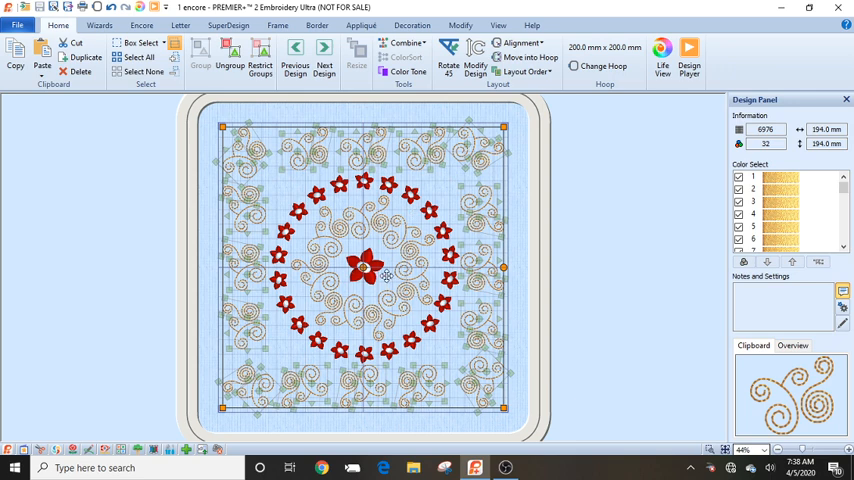